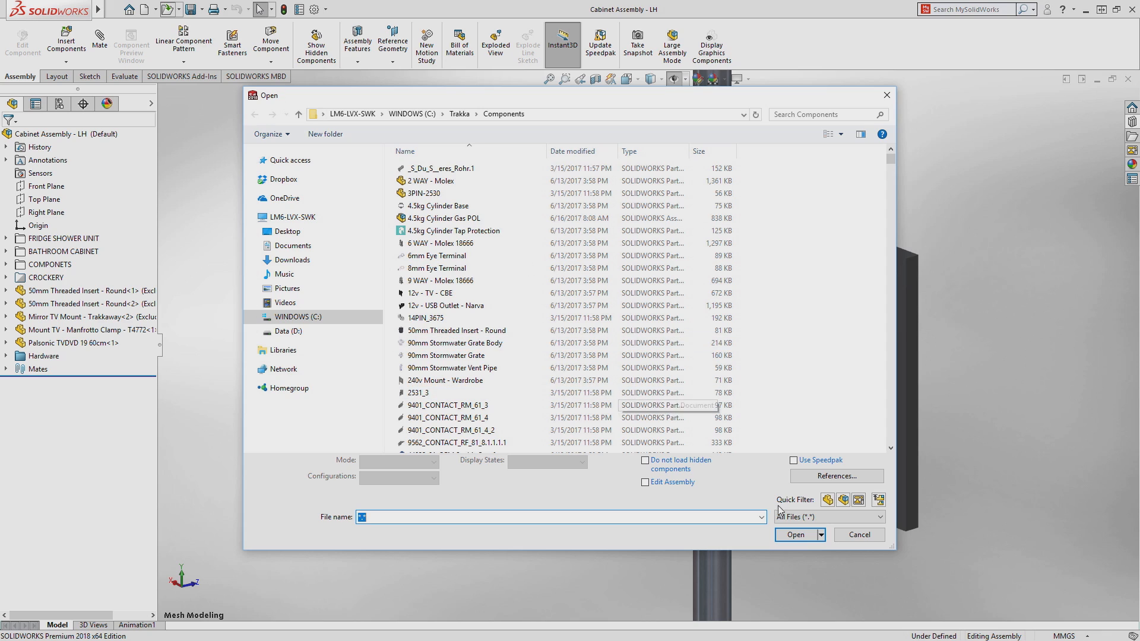
Open the Clamp mesh file as a part using the Mesh Files filter.
{"action": "left_click", "coordinate": [829, 517]}
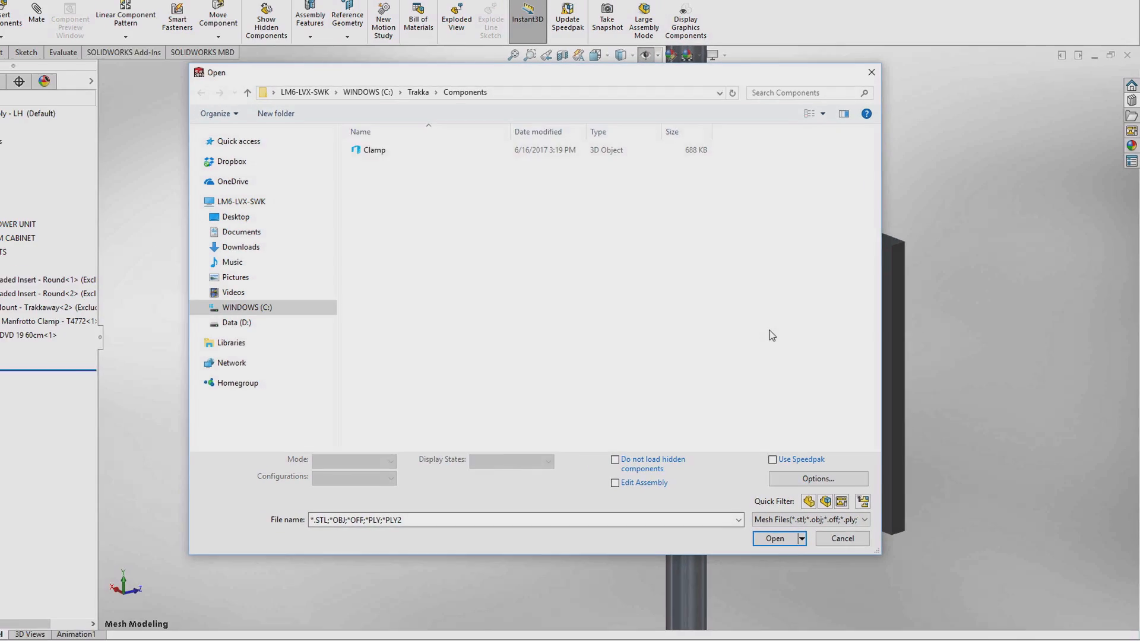
{"action": "left_click", "coordinate": [774, 539]}
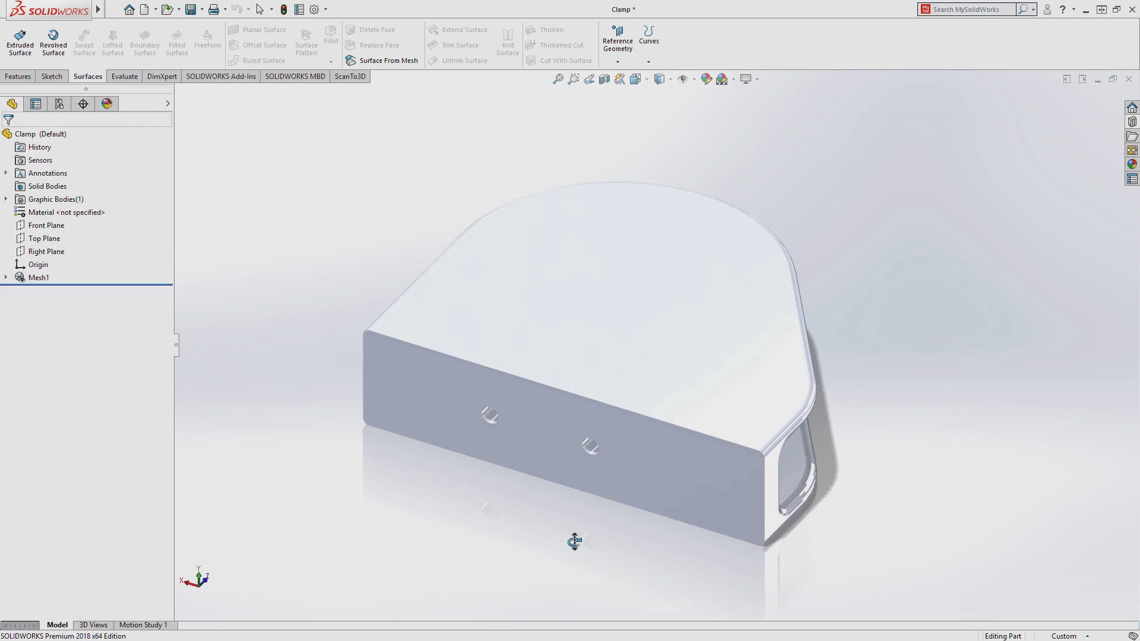
Fit surfaces to the clamp mesh facets, knit them, and convert the mesh into a body.
{"action": "left_click", "coordinate": [387, 60]}
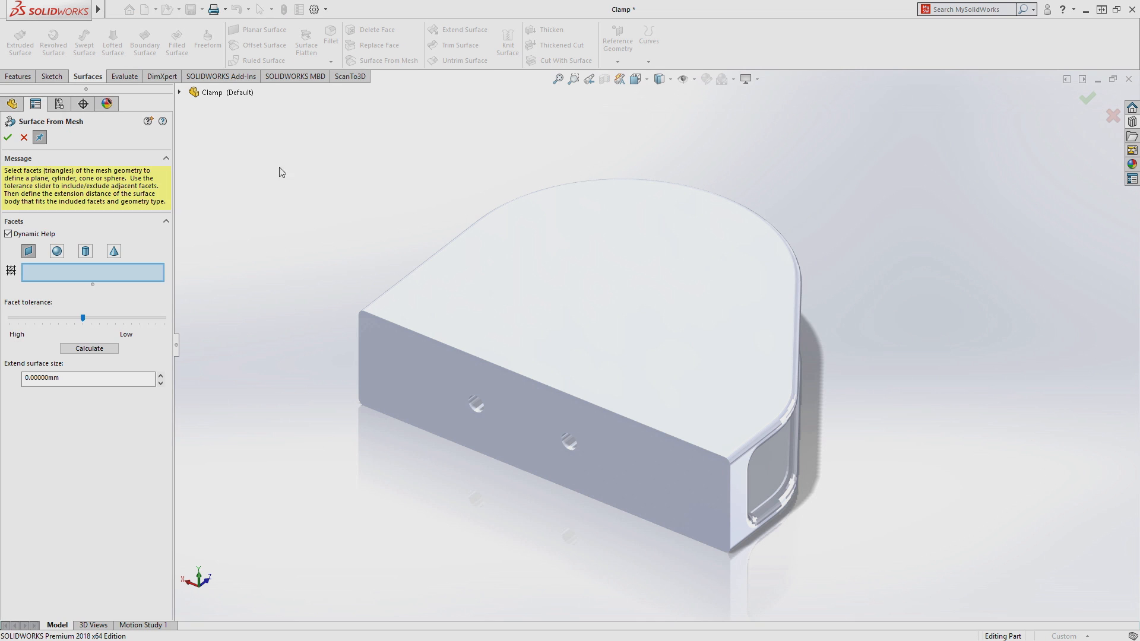
{"action": "left_click", "coordinate": [441, 413]}
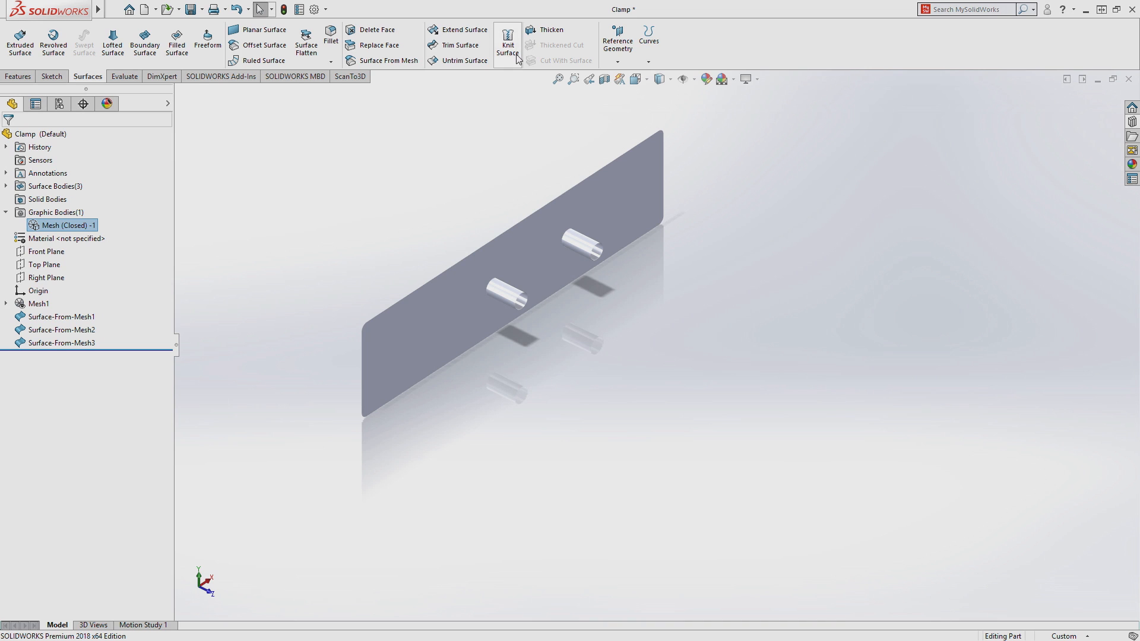
{"action": "left_click", "coordinate": [507, 42]}
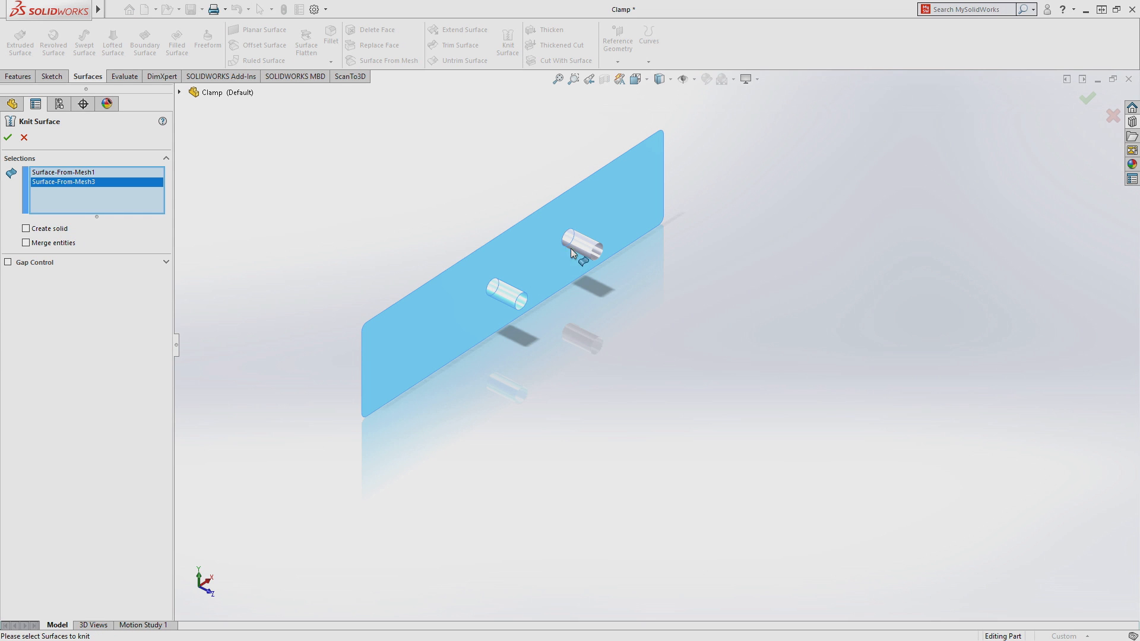
{"action": "right_click", "coordinate": [47, 225]}
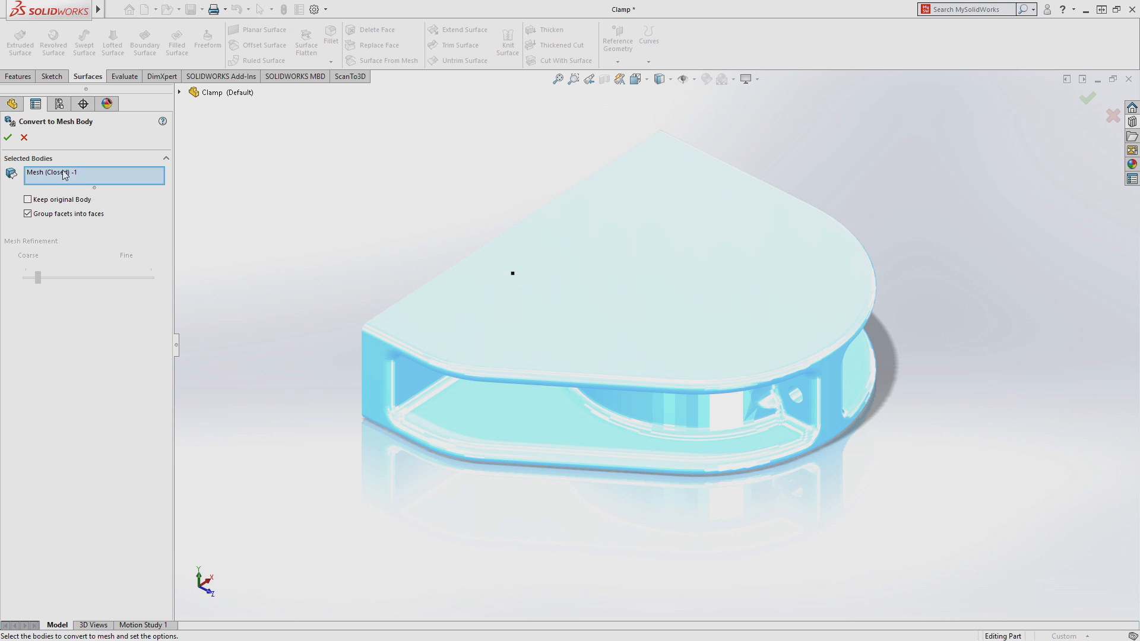
{"action": "left_click", "coordinate": [7, 137]}
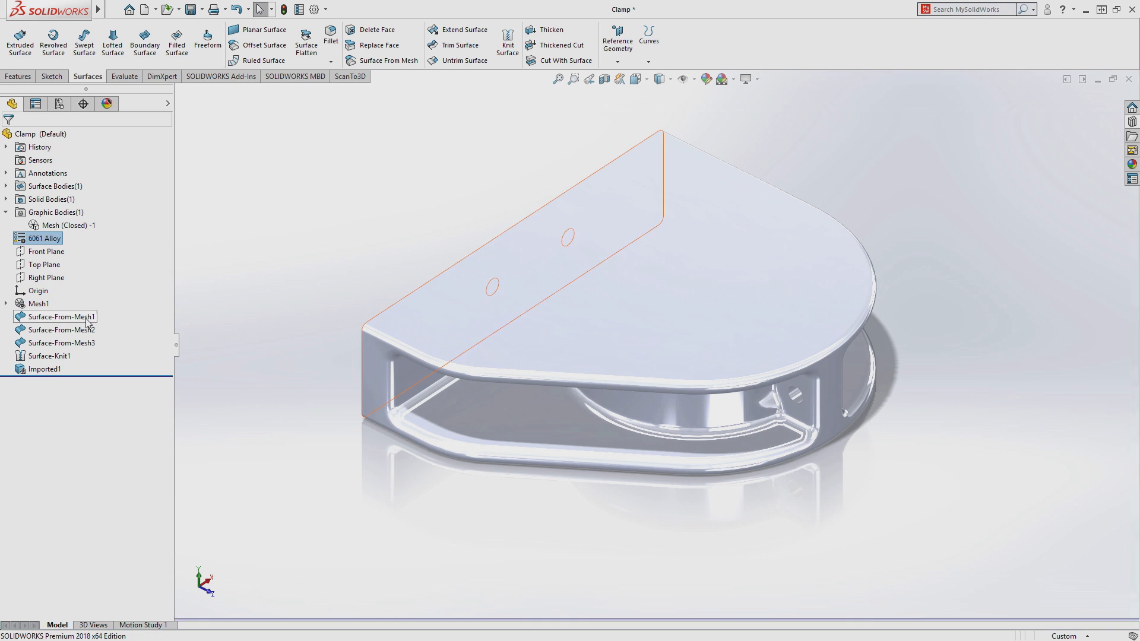
Section the clamp with a dragged section plane from the Evaluate tools.
{"action": "left_click", "coordinate": [124, 76]}
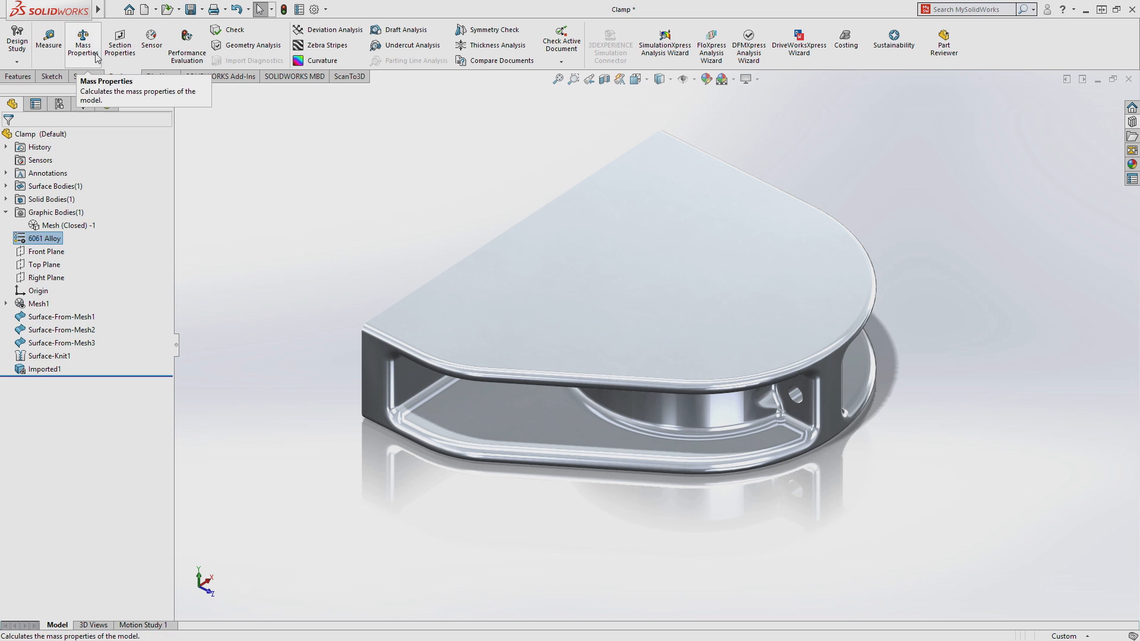
{"action": "left_click", "coordinate": [119, 44]}
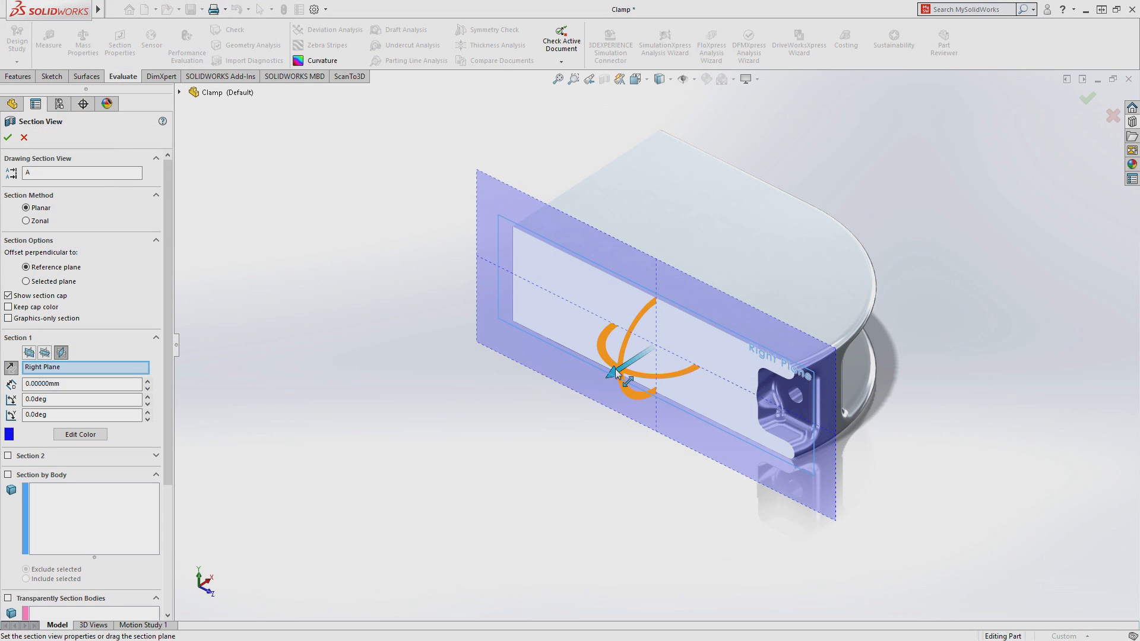
{"action": "left_click_drag", "start_coordinate": [617, 371], "coordinate": [698, 323]}
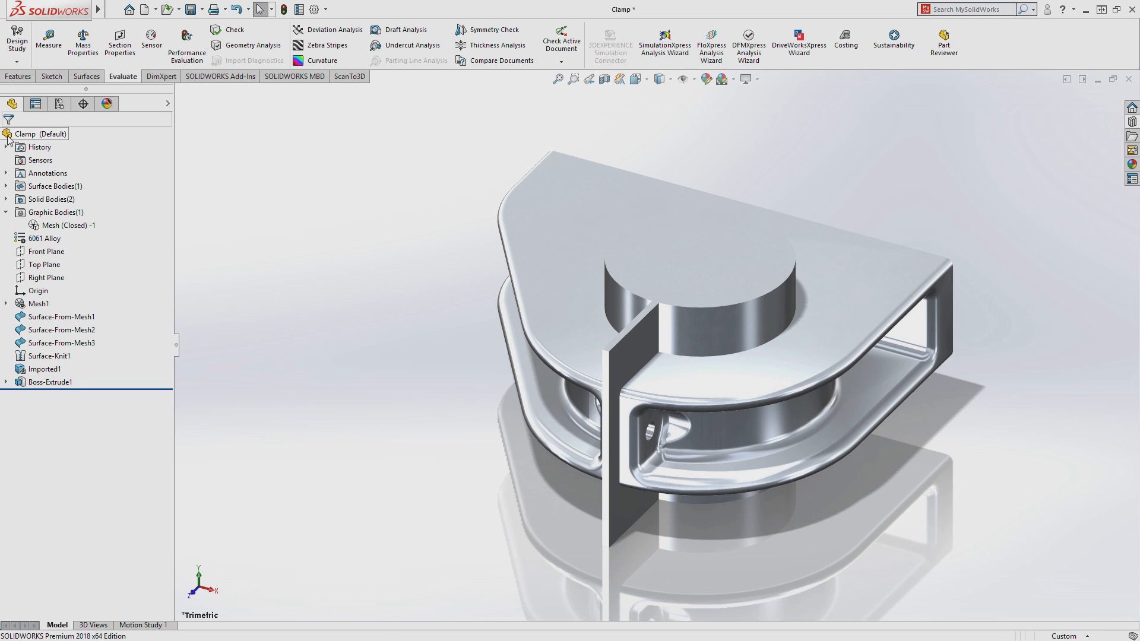
Convert the Boss-Extrude1 cylinder body into a mesh body.
{"action": "left_click", "coordinate": [7, 199]}
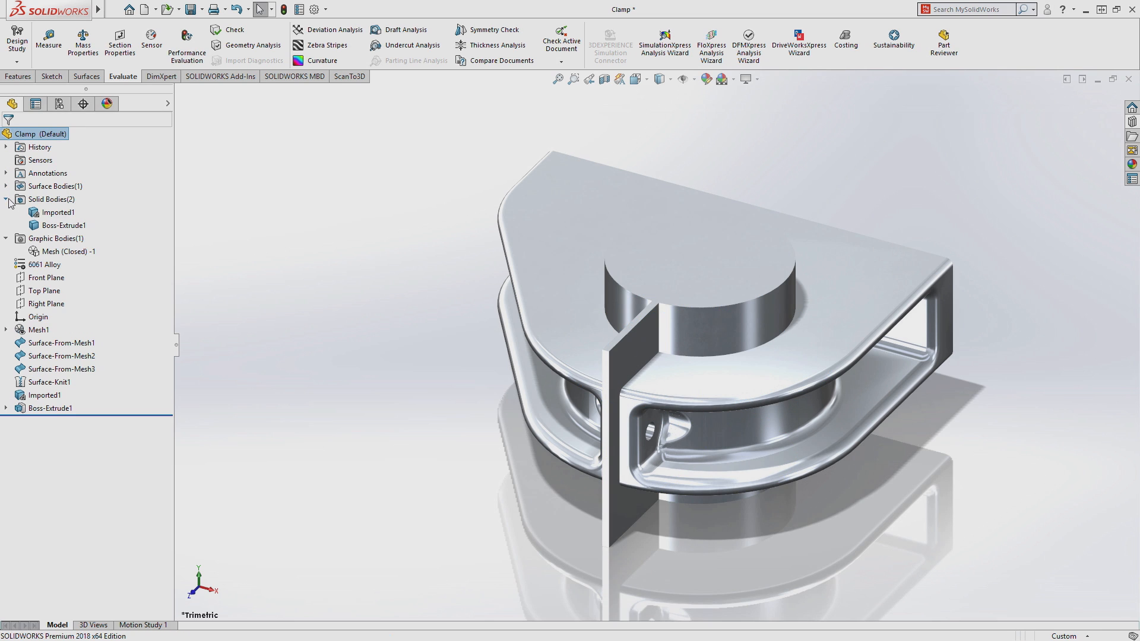
{"action": "right_click", "coordinate": [51, 226]}
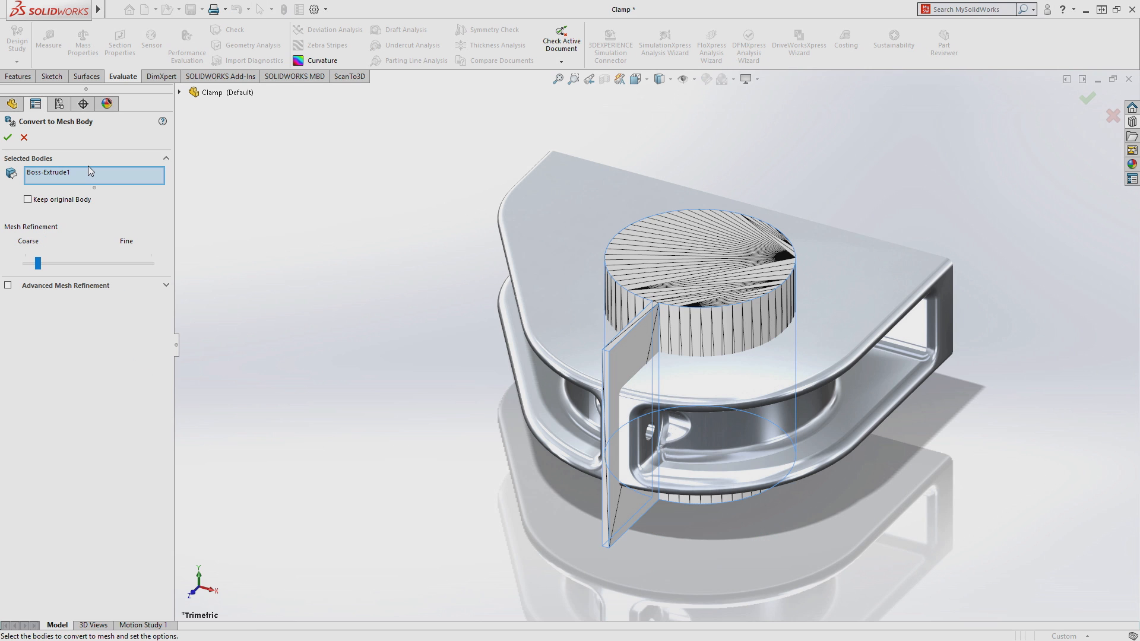
{"action": "left_click", "coordinate": [7, 137]}
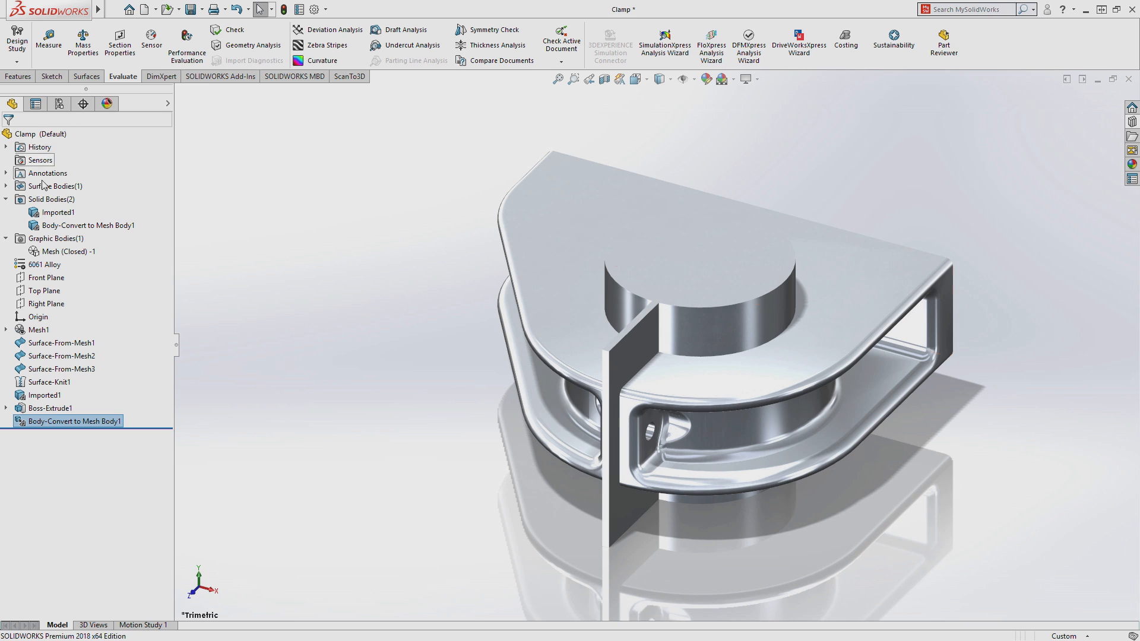
Subtract the cylinder mesh body from Imported1 with Combine, leaving the bore and slot.
{"action": "right_click", "coordinate": [74, 225]}
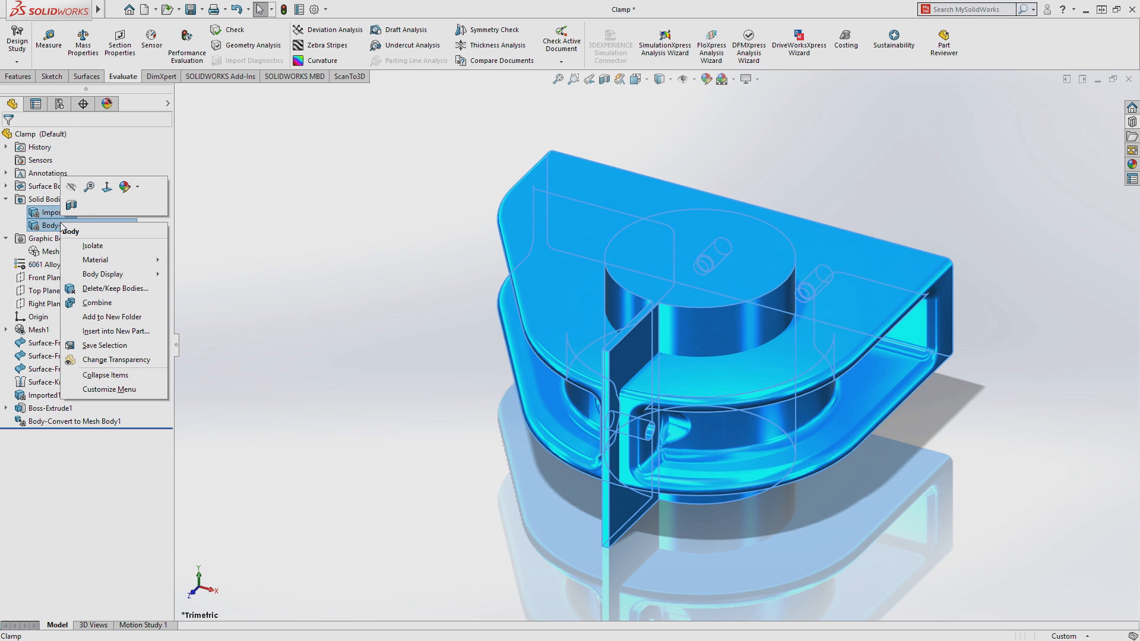
{"action": "left_click", "coordinate": [96, 302]}
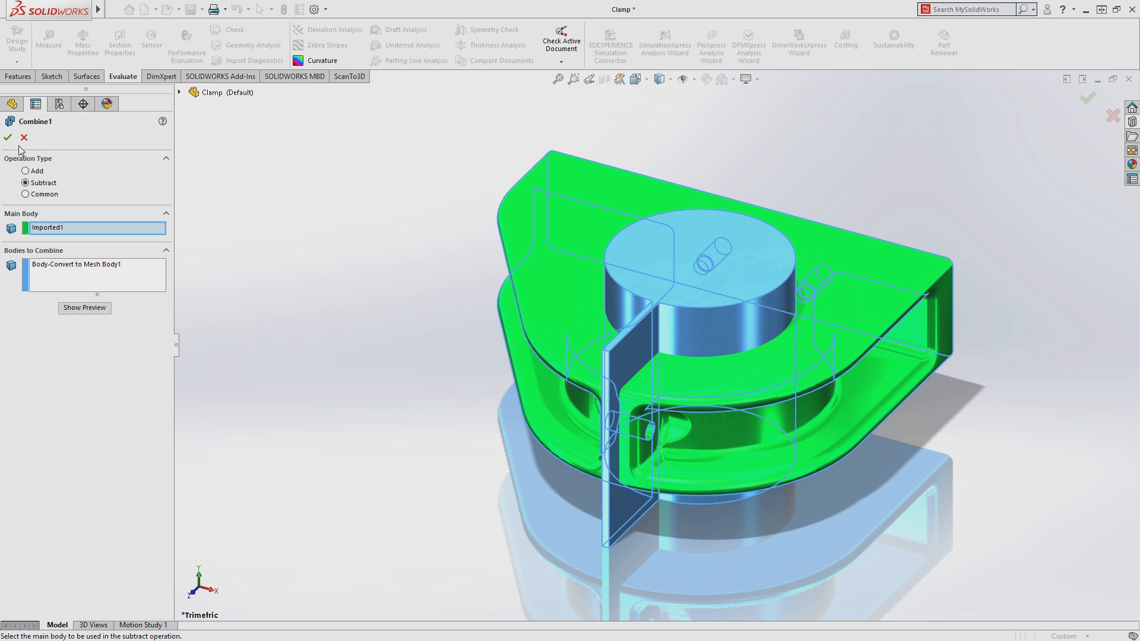
{"action": "left_click", "coordinate": [9, 138]}
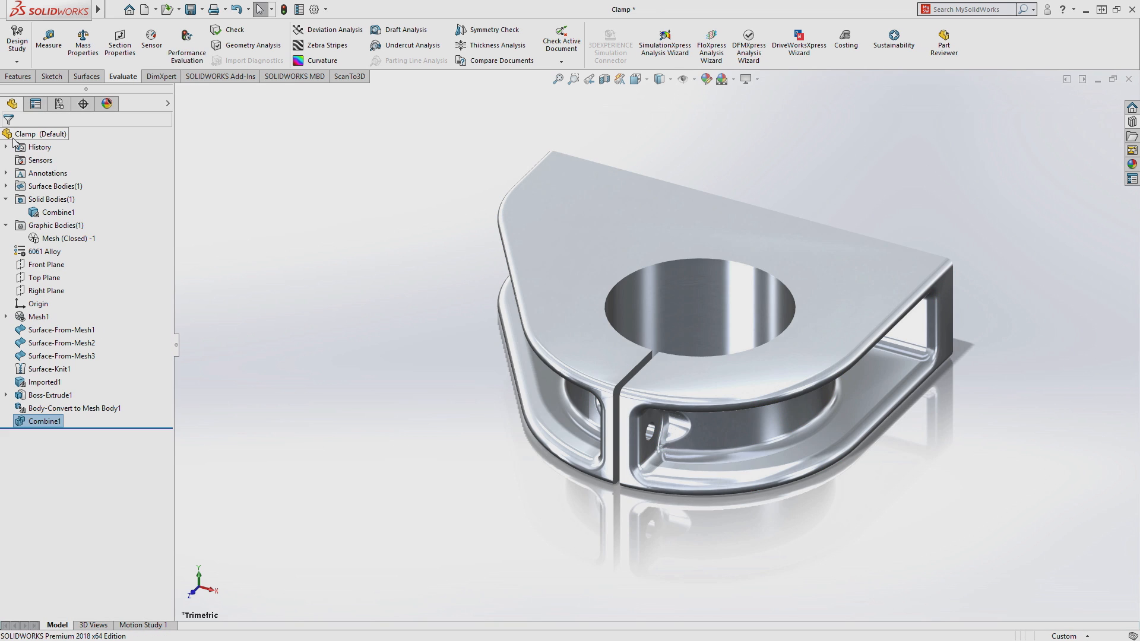